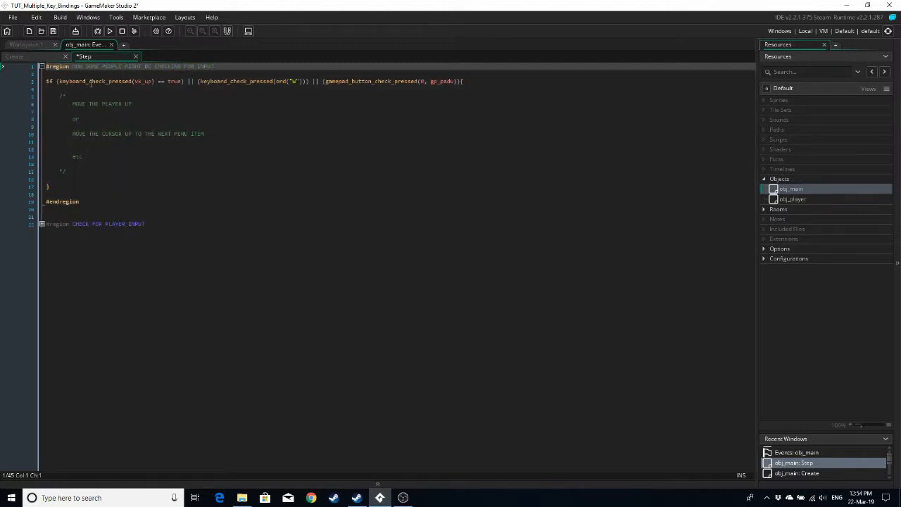
# Step: Duplicate the keyboard-or-gamepad 'move up' check block several times in the input-examples region
pyautogui.click(146, 80)
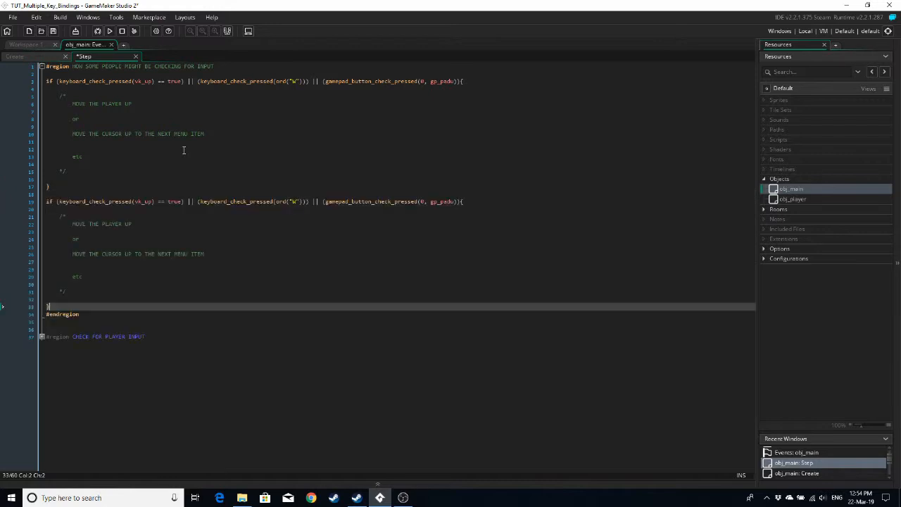
pyautogui.scroll(-3)
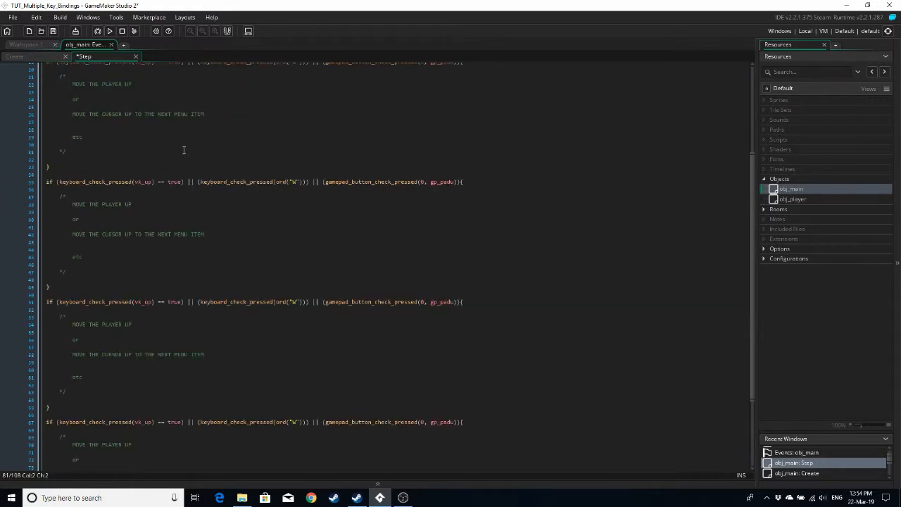
pyautogui.moveTo(301, 219)
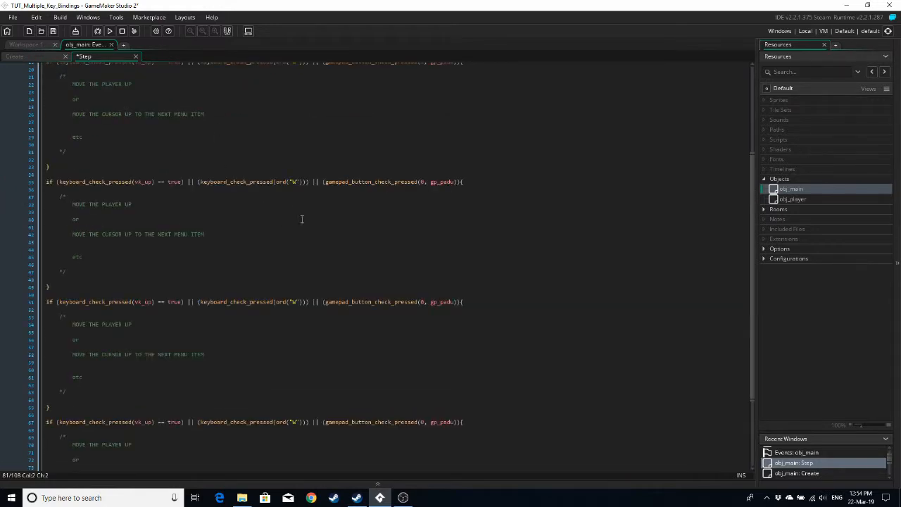
pyautogui.scroll(-3)
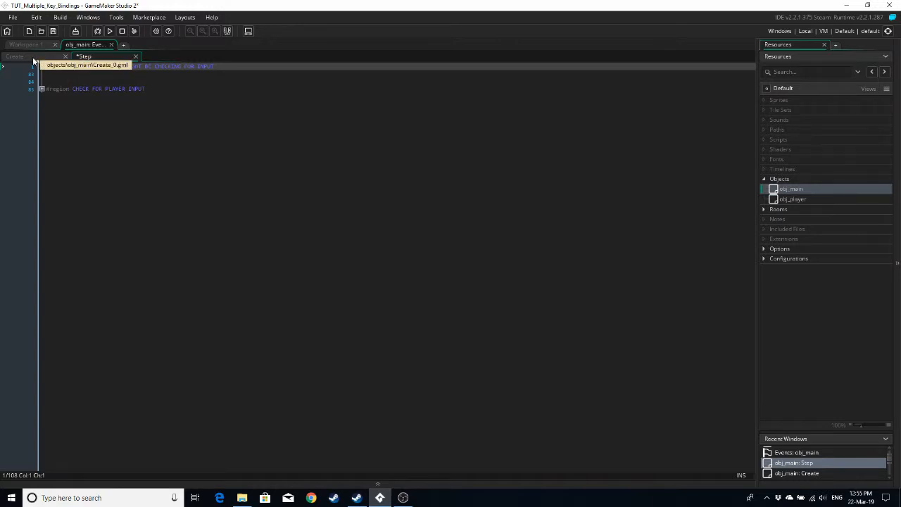
# Step: Declare global.PRESSED_L, PRESSED_R, PRESSED_U and PRESSED_D as false in the SETUP INPUT VARIABLES region
pyautogui.click(15, 57)
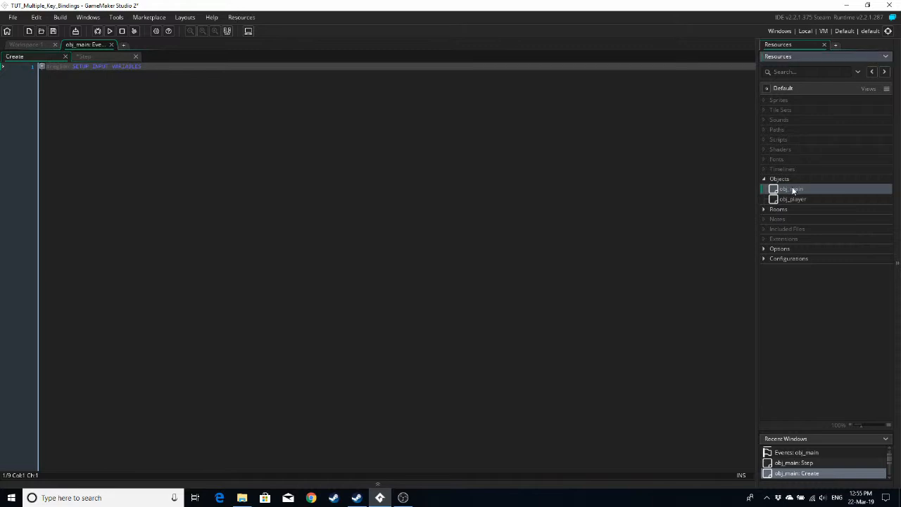
pyautogui.doubleClick(791, 189)
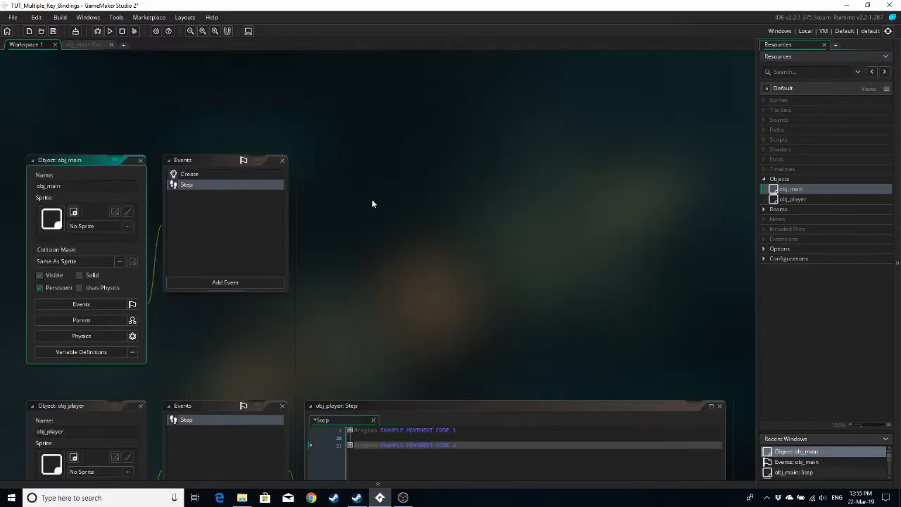
pyautogui.moveTo(227, 251)
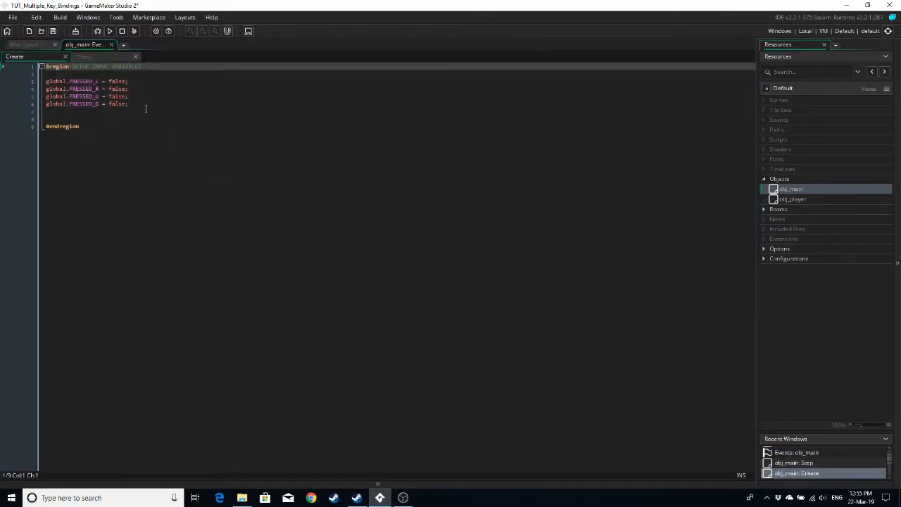
pyautogui.doubleClick(117, 104)
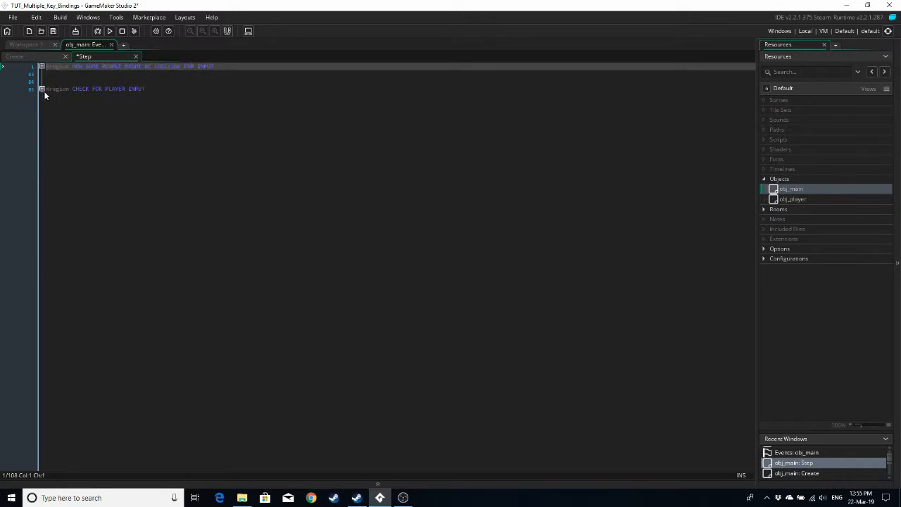
# Step: Set each global.PRESSED_* flag from A/D/W/S, arrow keys or gamepad d-pad in the CHECK FOR PLAYER INPUT region
pyautogui.click(43, 88)
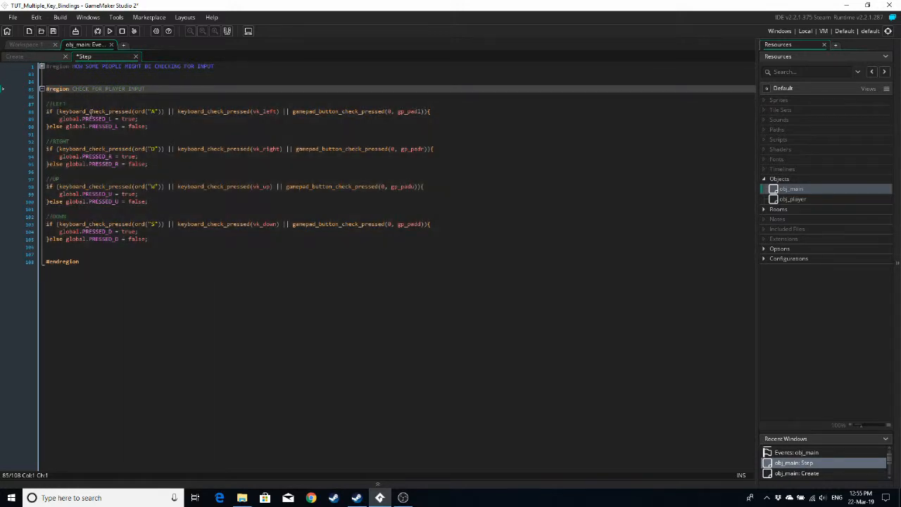
pyautogui.doubleClick(111, 89)
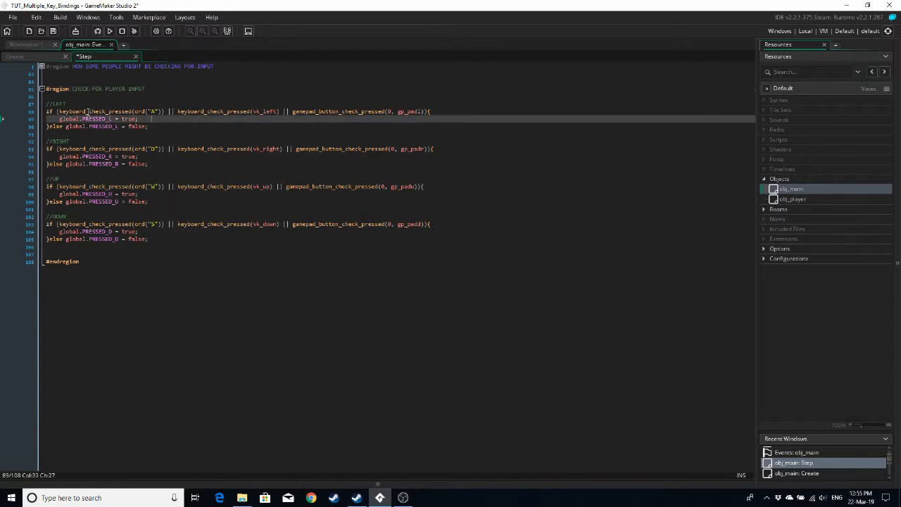
pyautogui.click(153, 111)
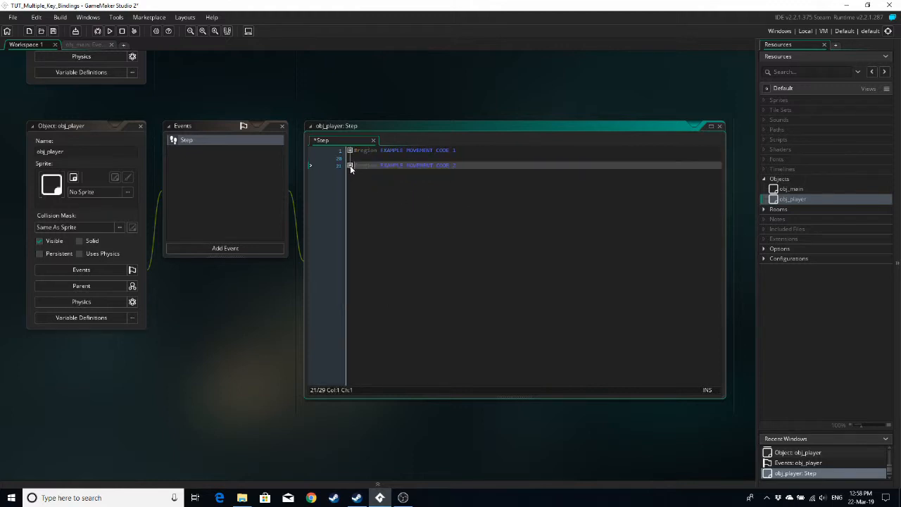
# Step: Reveal obj_player's movement code setting hsp and vsp from the global PRESSED flags, highlighting global.PRESSED_R
pyautogui.click(349, 165)
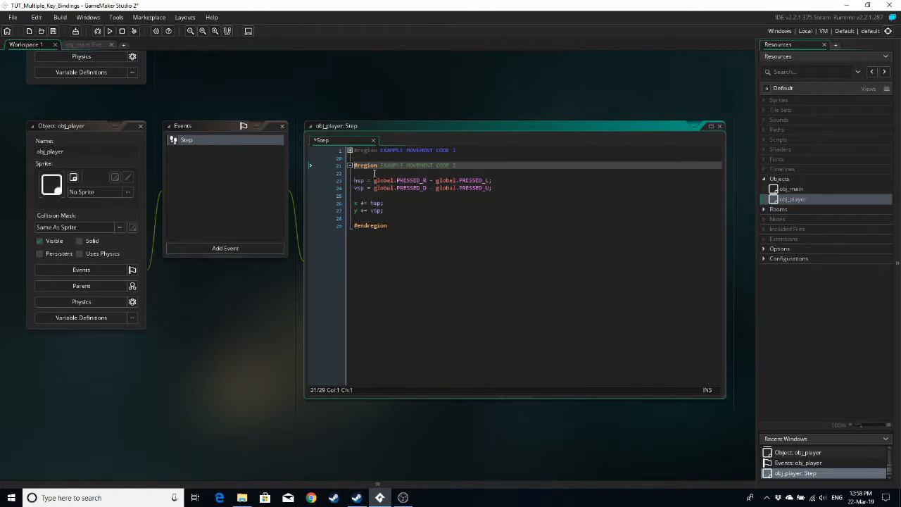
pyautogui.click(359, 180)
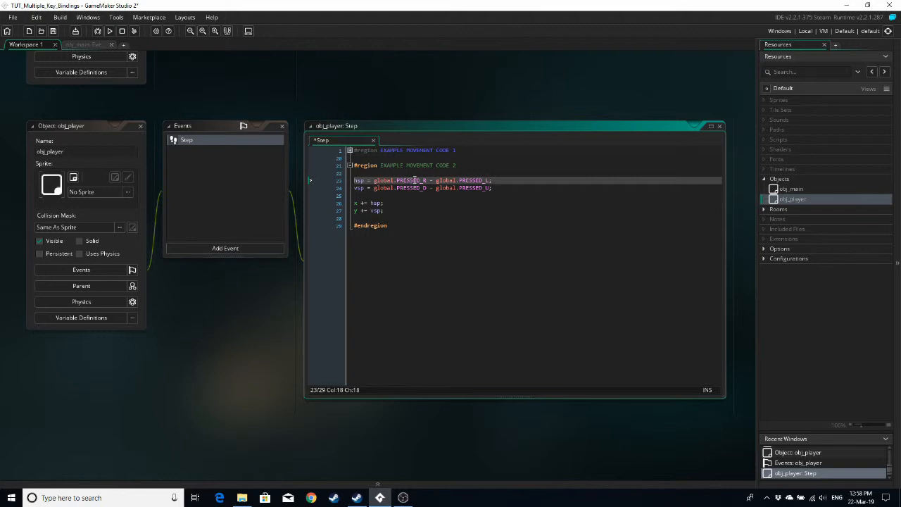
pyautogui.doubleClick(397, 180)
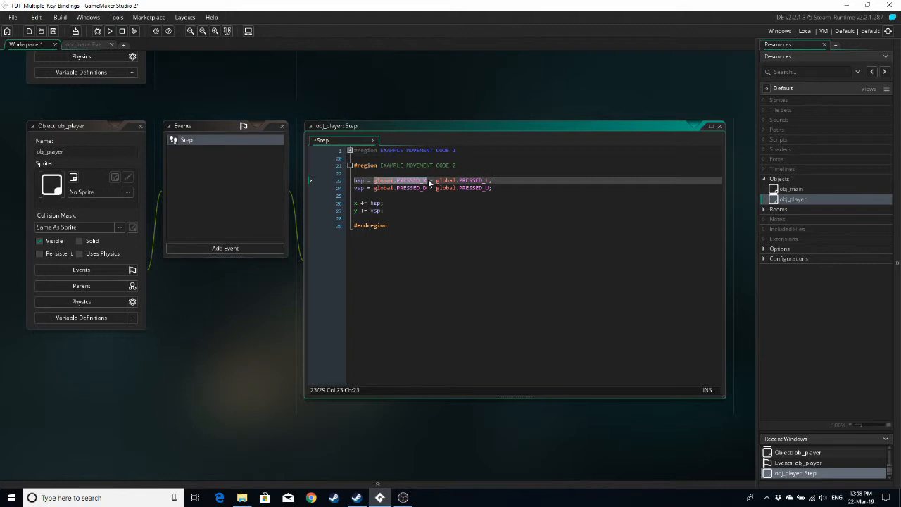